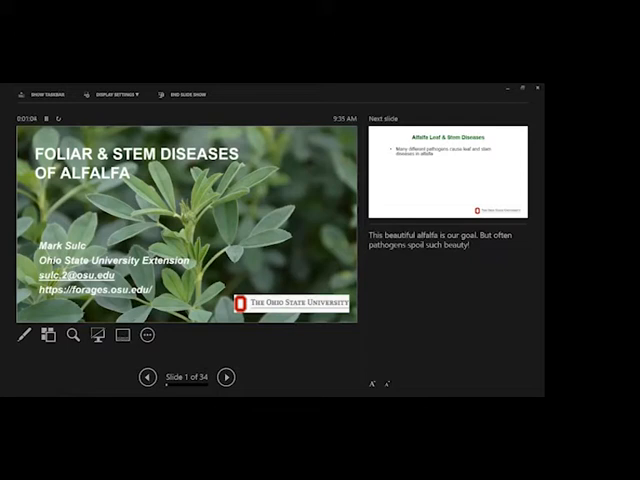
# Step: Advance from the title slide to slide 2 on alfalfa leaf and stem disease yield losses
pyautogui.click(227, 376)
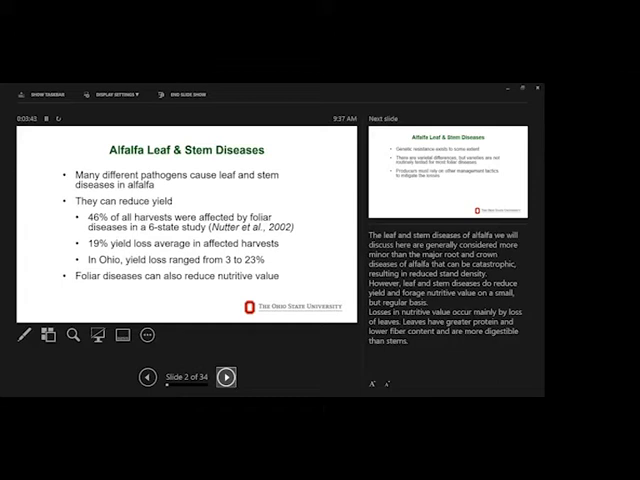
# Step: Advance to slide 3 on genetic resistance and varietal differences to foliar diseases
pyautogui.click(233, 376)
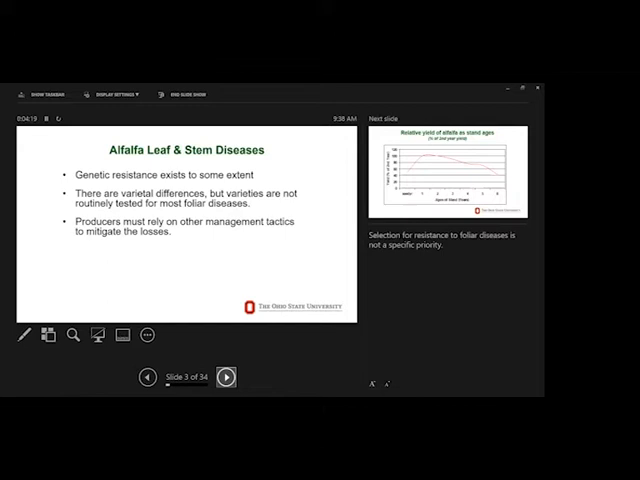
# Step: Show the slide 4 stand-age yield chart, play its animation, and reach slide 5
pyautogui.click(225, 377)
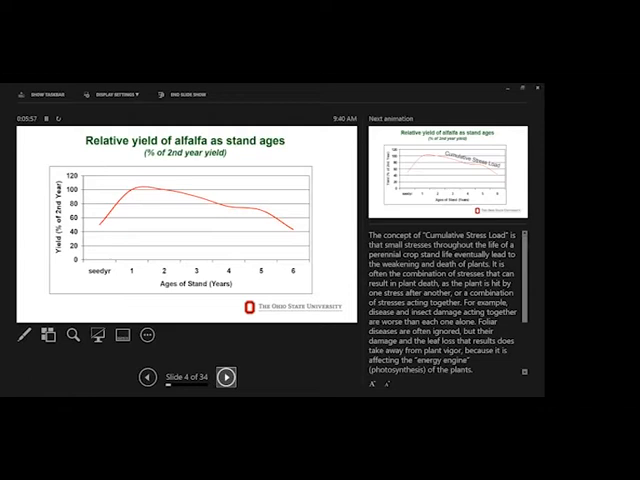
pyautogui.click(225, 377)
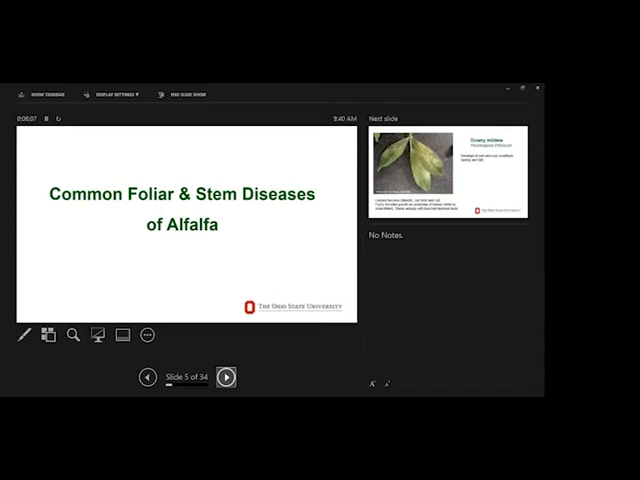
# Step: Advance to slide 6 on downy mildew (Peronospora trifoliorum) and its symptoms
pyautogui.click(227, 377)
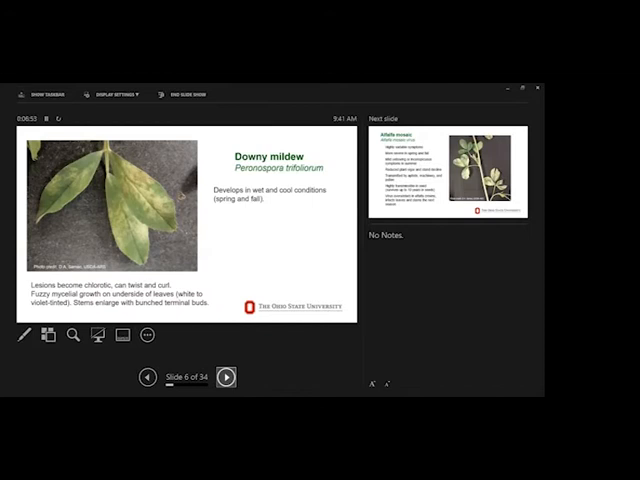
# Step: Step through alfalfa mosaic and spring black stem slides to slide 9 on pycnidia
pyautogui.click(229, 376)
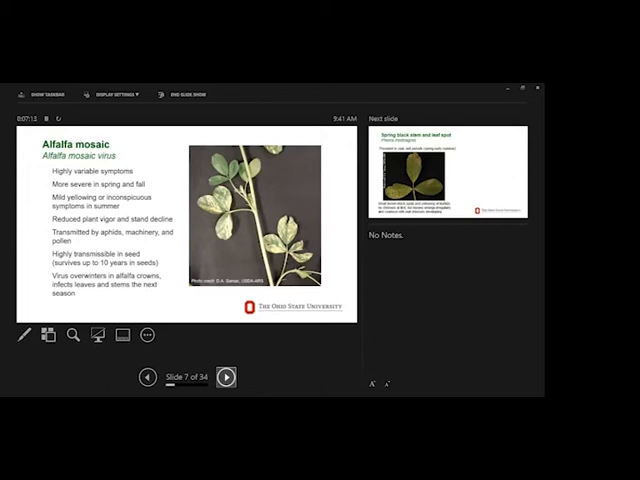
pyautogui.click(227, 376)
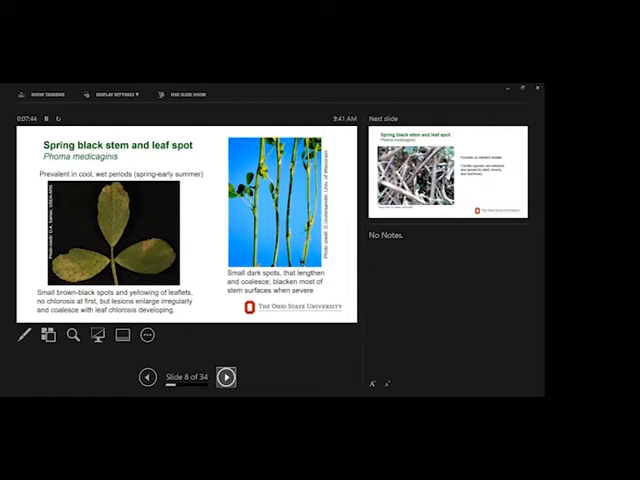
pyautogui.click(226, 376)
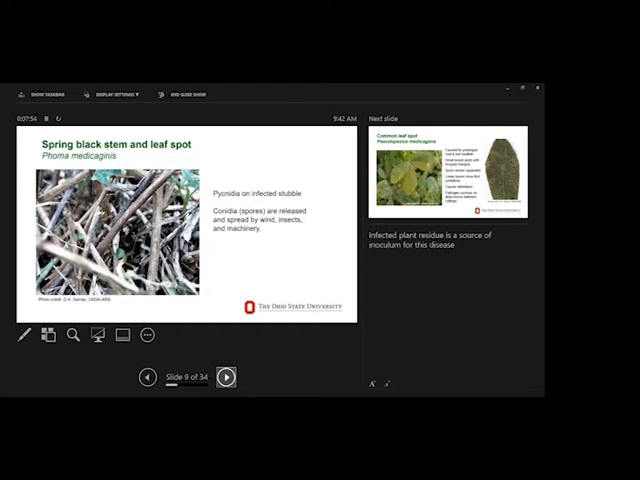
# Step: Advance past common leaf spot on slide 10 to Leptosphaerulina leaf spot, slide 11
pyautogui.click(225, 376)
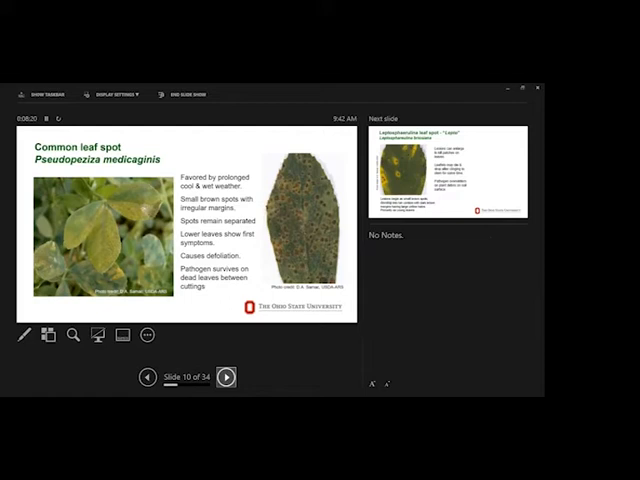
pyautogui.click(226, 375)
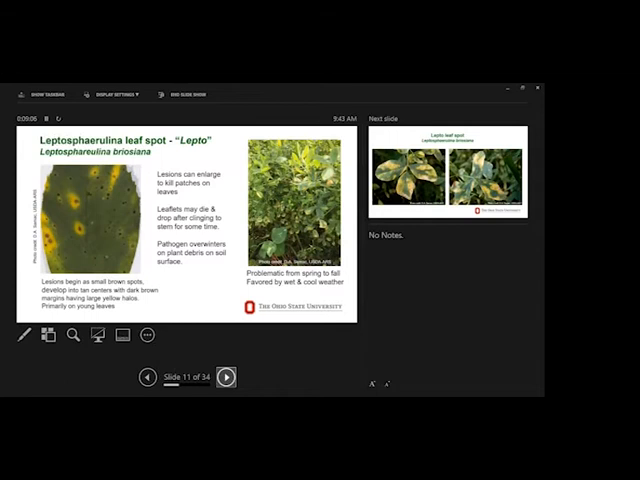
# Step: Advance through the Lepto leaf spot photos to slide 13, Cercospora summer black stem
pyautogui.click(232, 377)
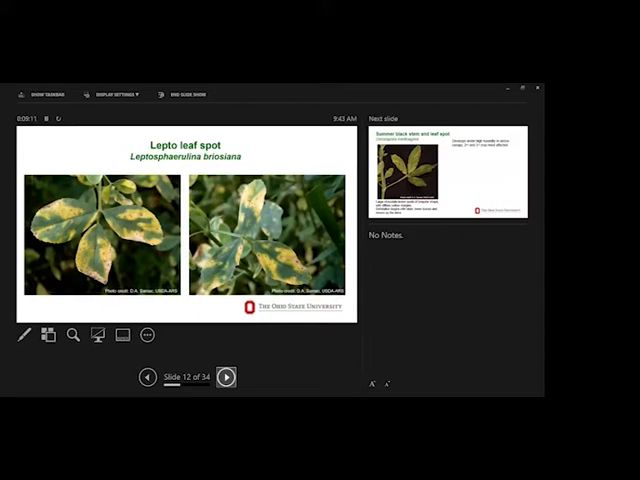
pyautogui.click(227, 376)
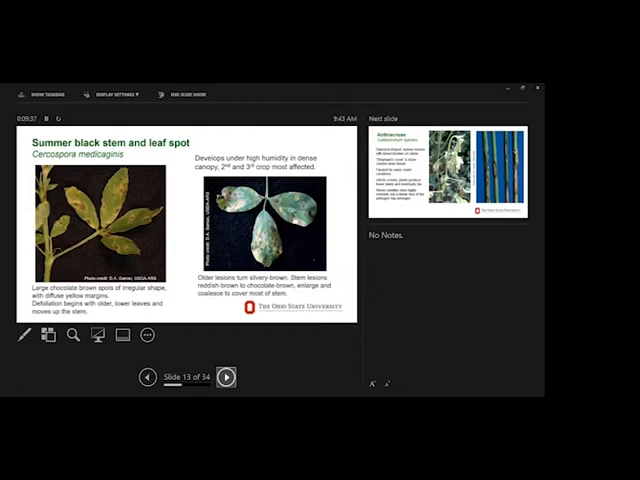
# Step: Move on to the Anthracnose slide, heading toward slide 15 on rust (Uromyces striatus)
pyautogui.click(233, 377)
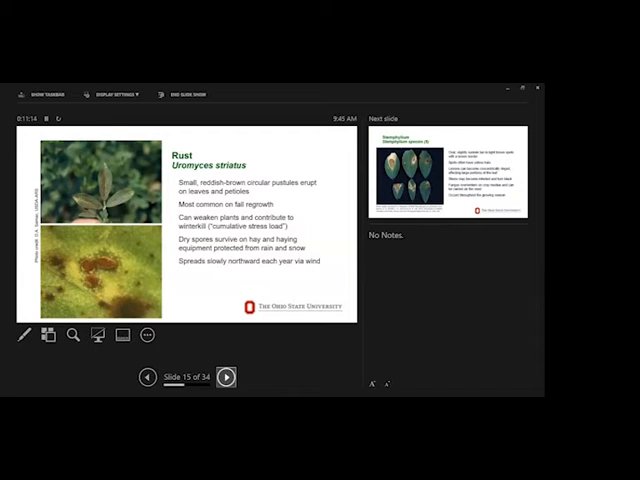
# Step: Advance past the Stemphylium slide to slide 17, the Management of Diseases title
pyautogui.click(232, 375)
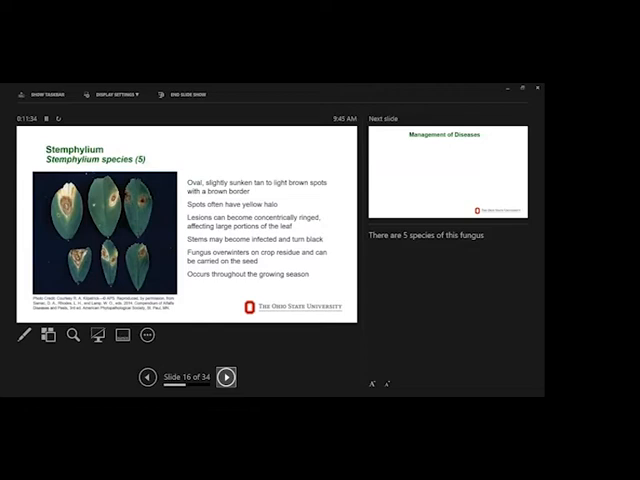
pyautogui.click(225, 376)
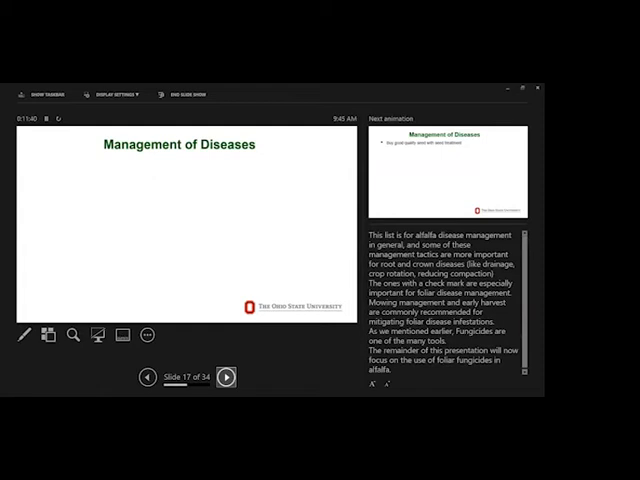
pyautogui.click(225, 377)
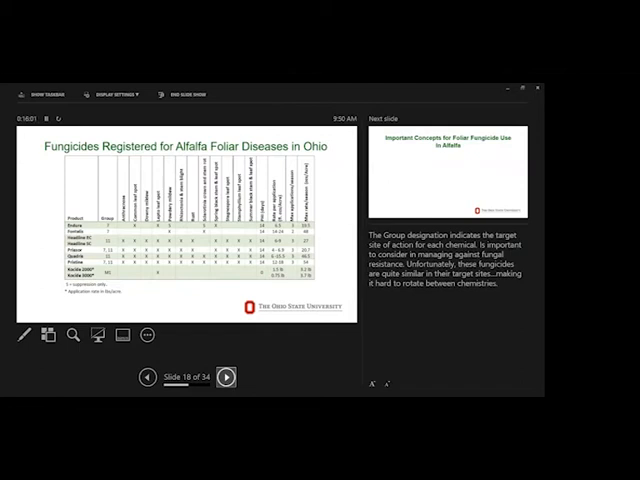
# Step: Advance from the Ohio registered fungicides slide to the foliar fungicide concepts slide
pyautogui.click(226, 376)
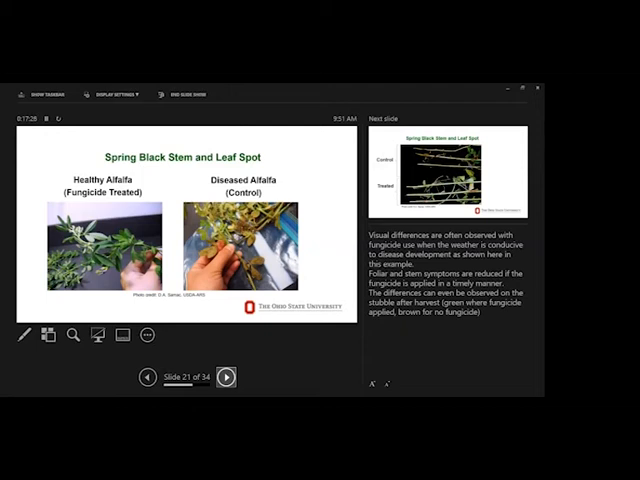
# Step: Advance to slide 22, the control versus treated spring black stem lesion comparison
pyautogui.click(224, 376)
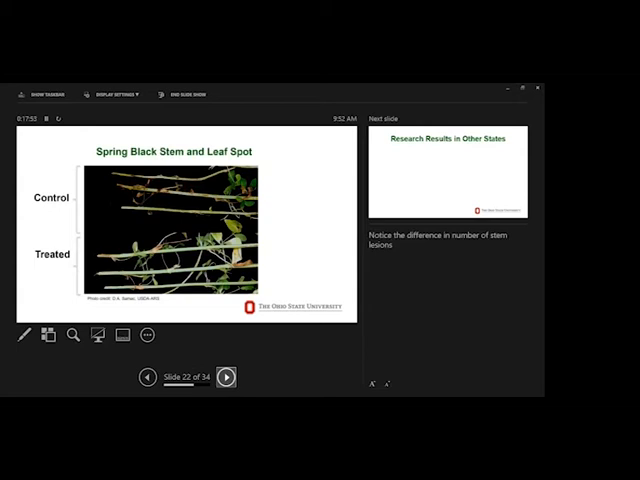
# Step: Advance to slide 23, Research Results in Other States, showing Wisconsin fungicide findings
pyautogui.click(225, 376)
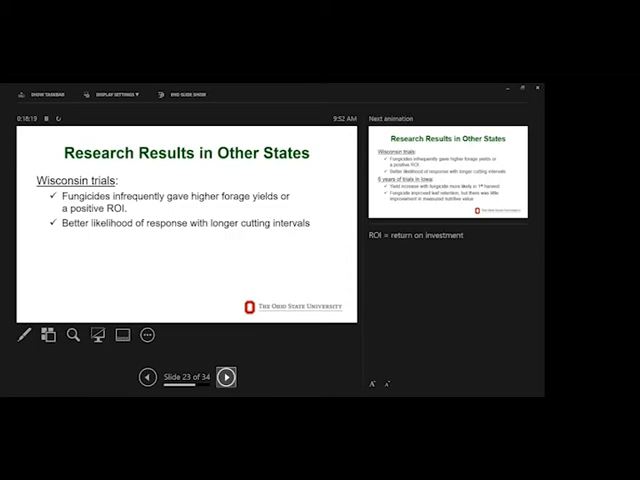
# Step: Reveal the Iowa trial bullets, then advance to slide 24 with Ohio Headline yield results
pyautogui.click(225, 377)
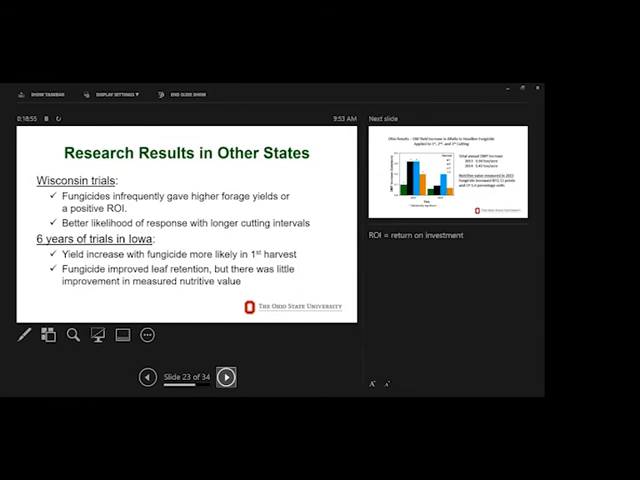
pyautogui.click(224, 377)
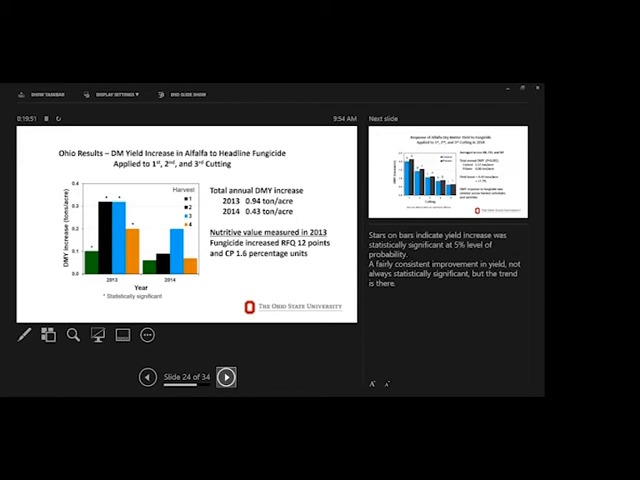
# Step: Advance to slide 25, the 2018 multi-state Priaxor dry matter yield response
pyautogui.click(225, 377)
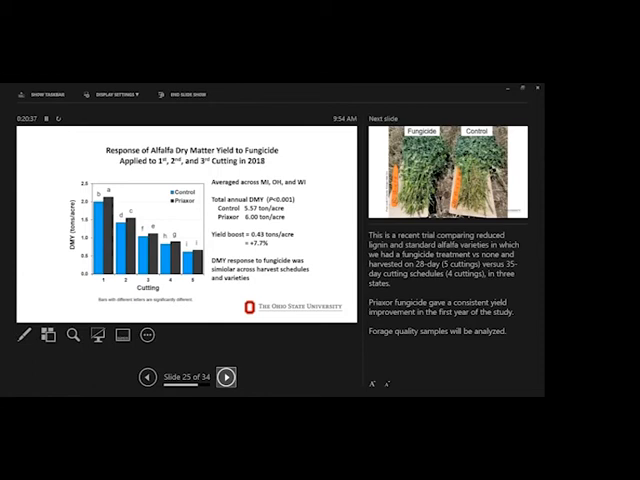
# Step: Advance to slide 26, the fungicide-treated versus control alfalfa plot photo
pyautogui.click(227, 376)
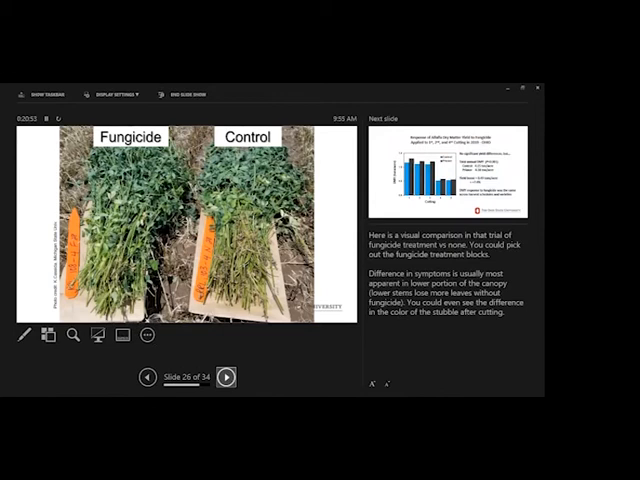
# Step: Advance to slide 27, the 2019 Ohio alfalfa yield response to Priaxor
pyautogui.click(225, 377)
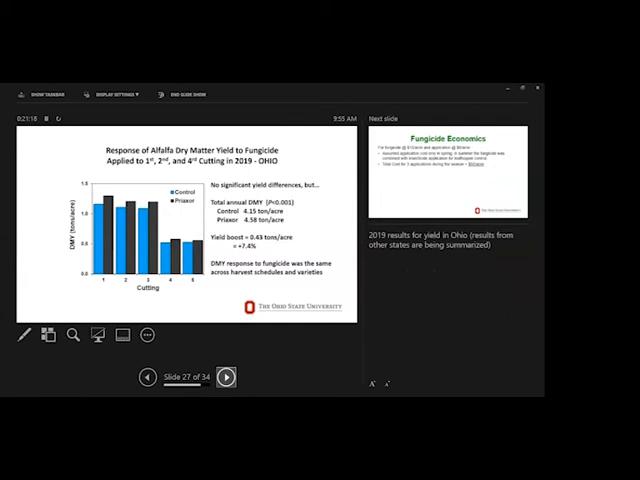
# Step: Advance to slide 28, Fungicide Economics with application costs and breakeven yields
pyautogui.click(225, 376)
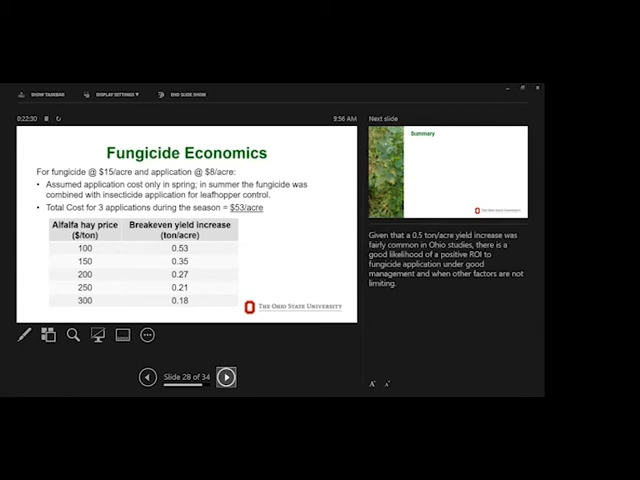
# Step: Advance to the Summary slide 29, then on to slide 30, Severe forage stand losses
pyautogui.click(224, 376)
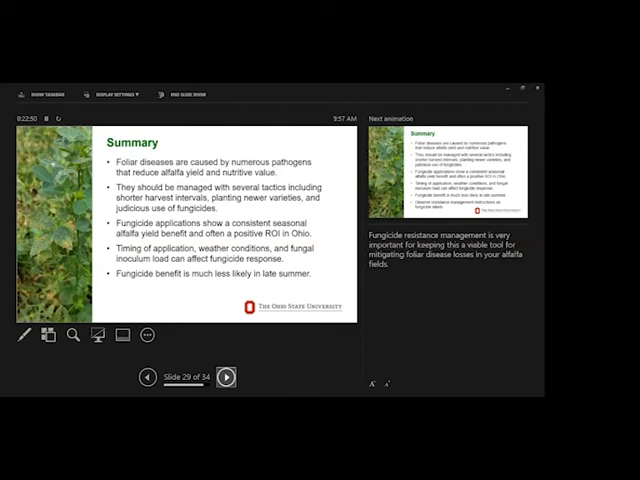
pyautogui.click(225, 376)
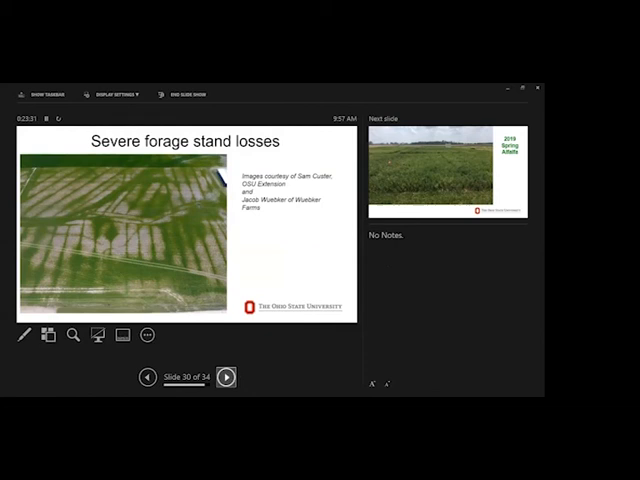
# Step: Advance from the stand losses slide to slide 31, a 2019 Spring Alfalfa field photo
pyautogui.click(225, 377)
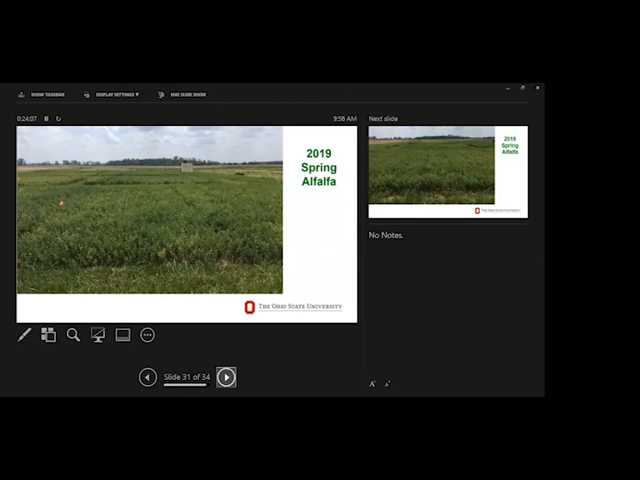
# Step: Advance to slide 32, another 2019 Spring Alfalfa field photo
pyautogui.click(225, 377)
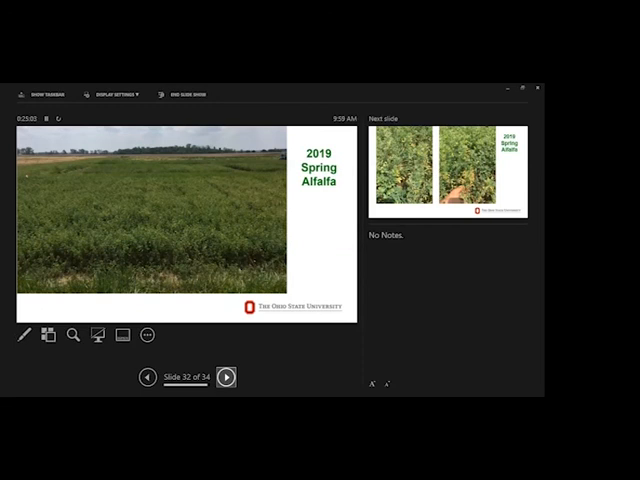
# Step: Advance through slide 33 to the final close-up alfalfa leaf photos, slide 34 of 34
pyautogui.click(225, 377)
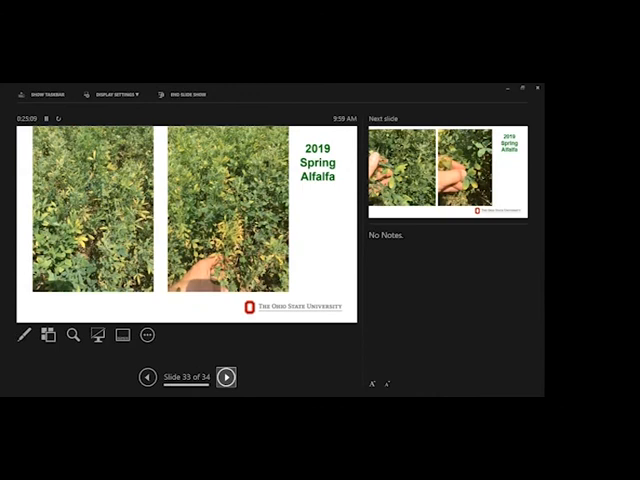
pyautogui.click(226, 377)
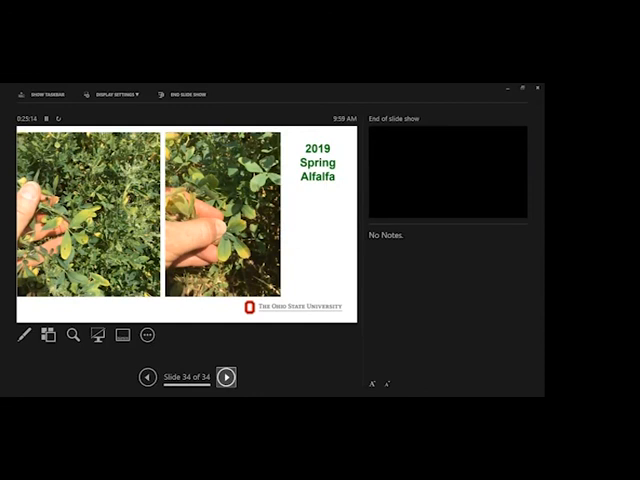